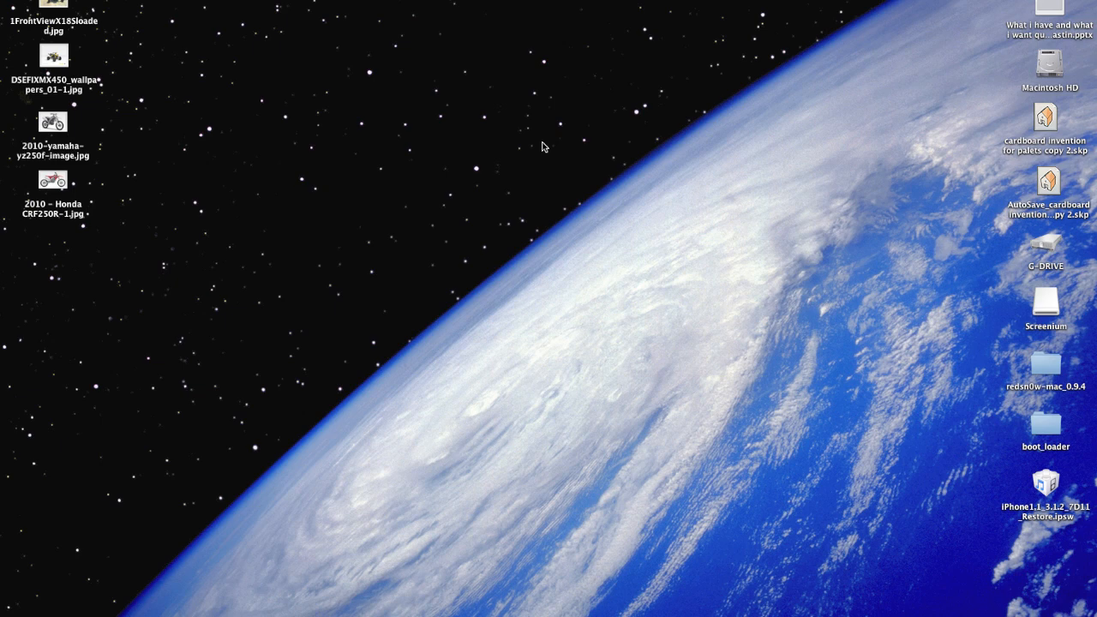
pyautogui.moveTo(1037, 373)
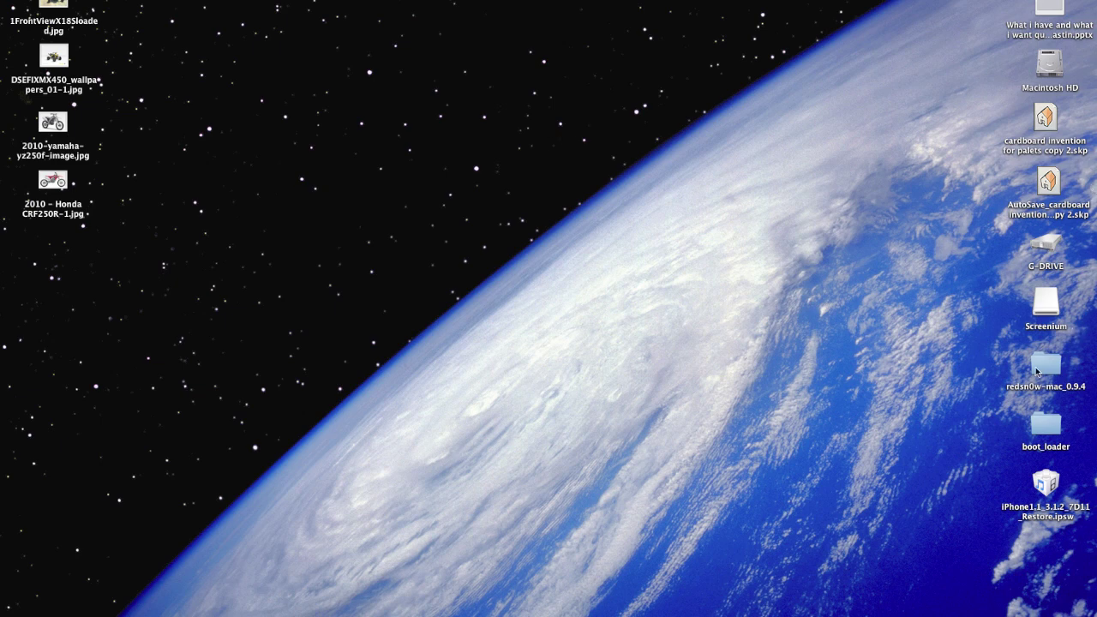
# Launch redsn0w from the redsn0w-mac_0.9.4 folder and select the iPhone .ipsw firmware from the Desktop.
pyautogui.doubleClick(1045, 370)
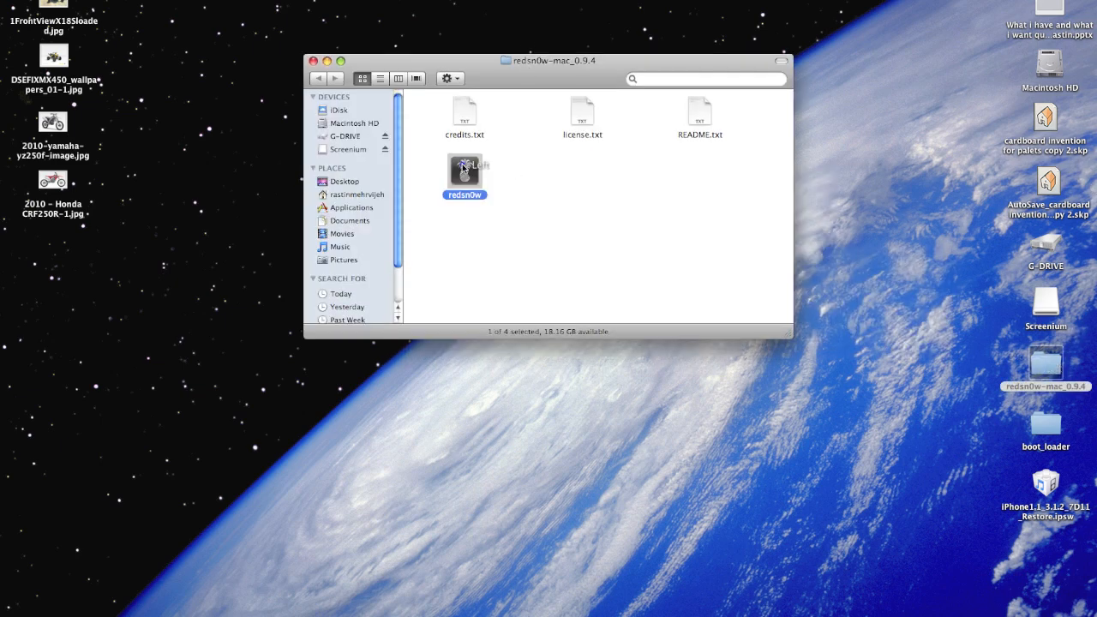
pyautogui.doubleClick(463, 171)
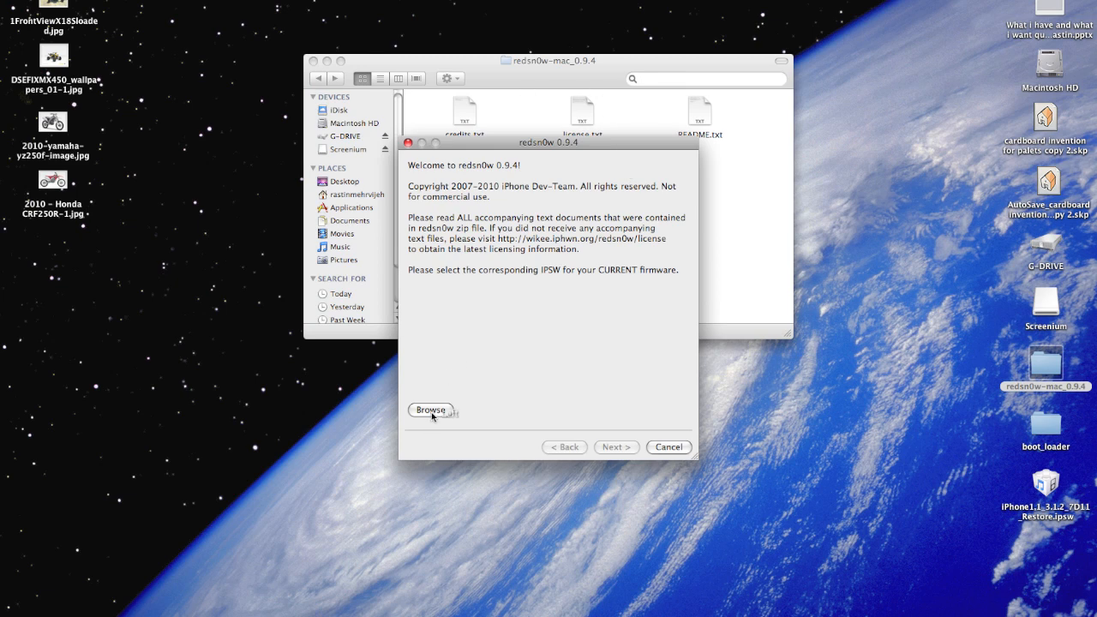
pyautogui.click(430, 409)
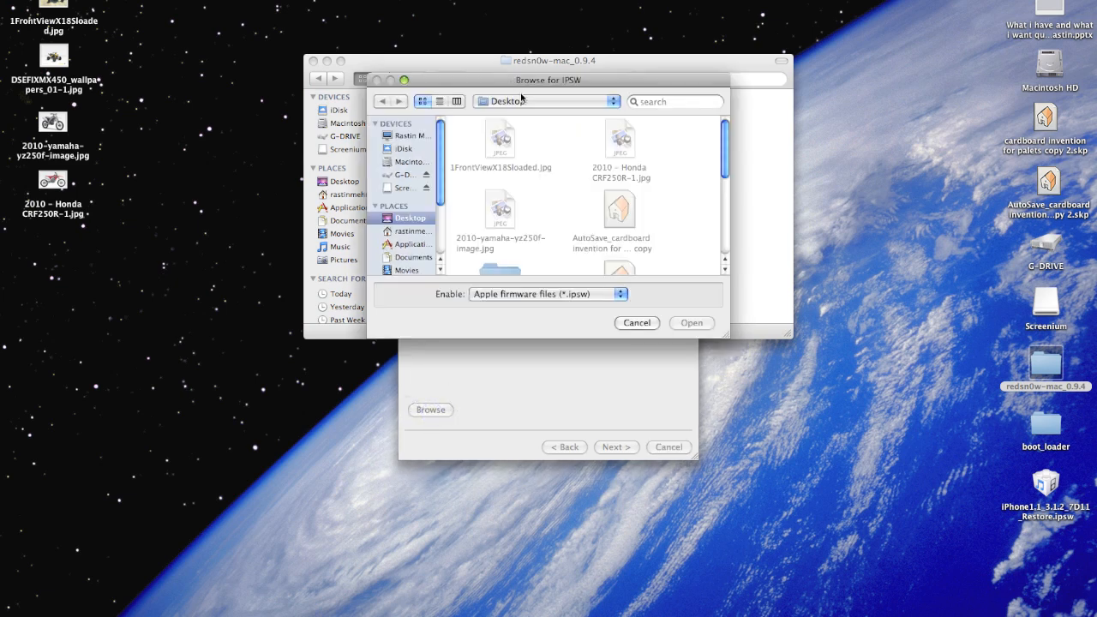
pyautogui.moveTo(579, 109)
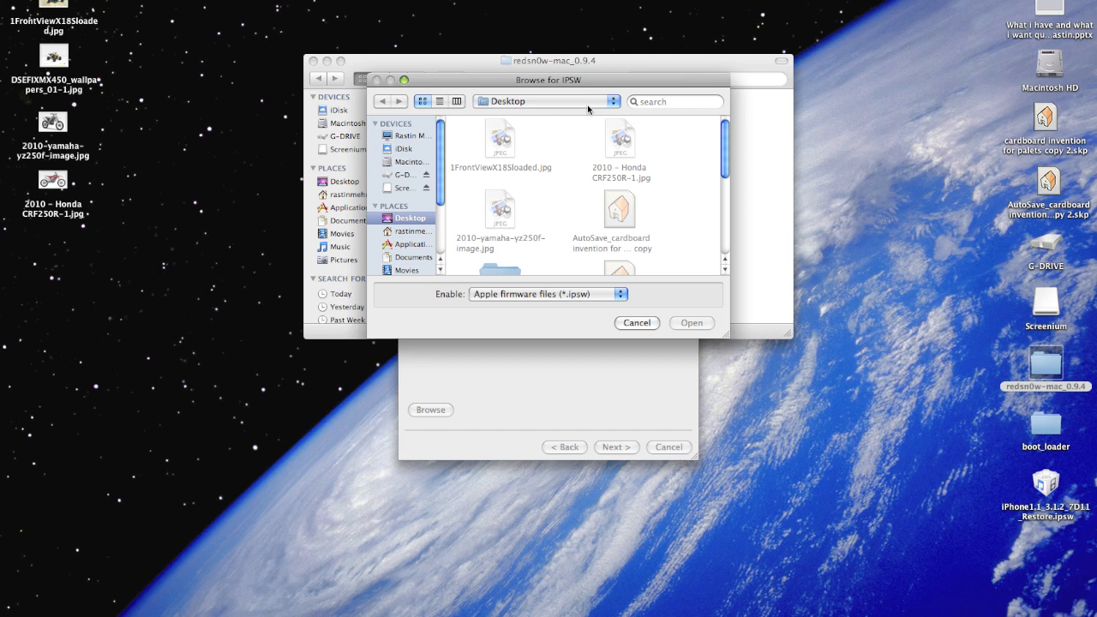
pyautogui.click(690, 322)
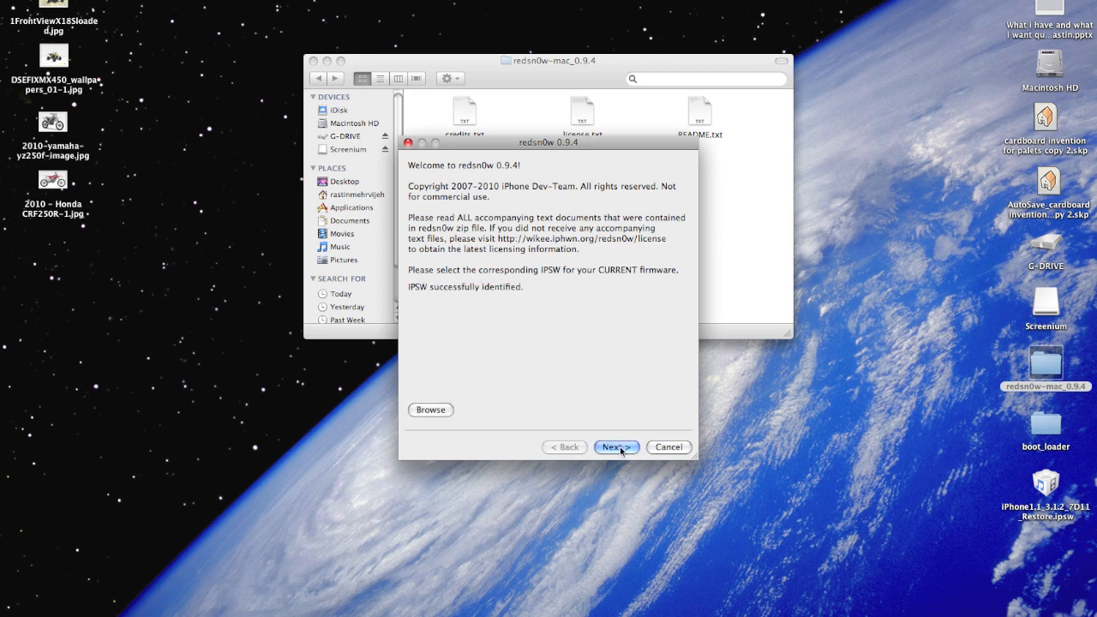
# Advance to the options step with Install Cydia kept and Unlock ticked.
pyautogui.click(617, 447)
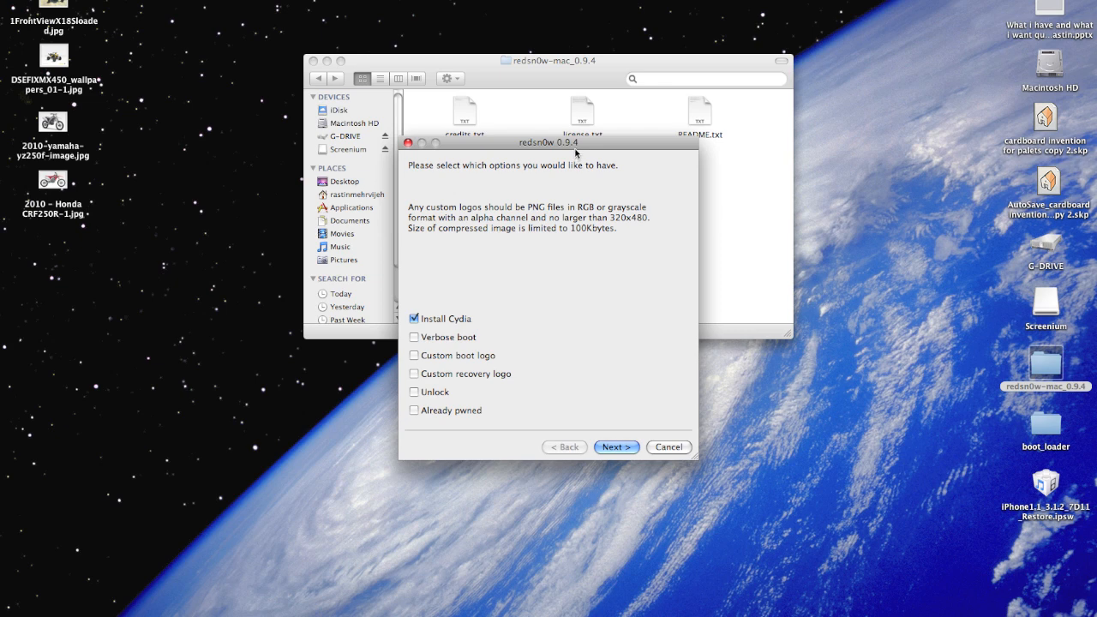
pyautogui.moveTo(447, 233)
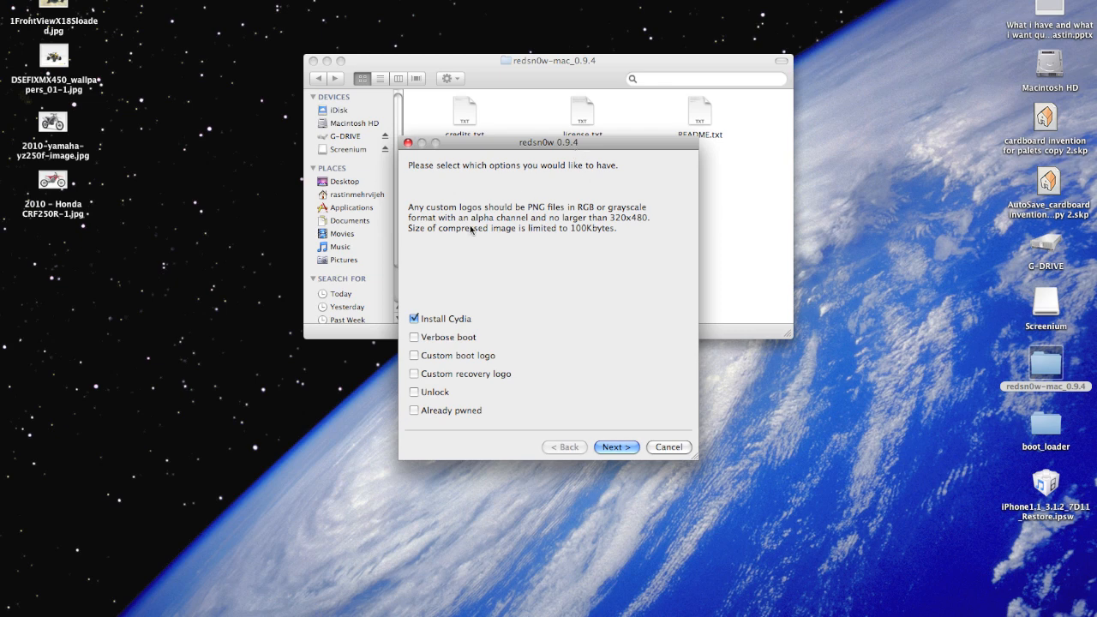
pyautogui.moveTo(483, 316)
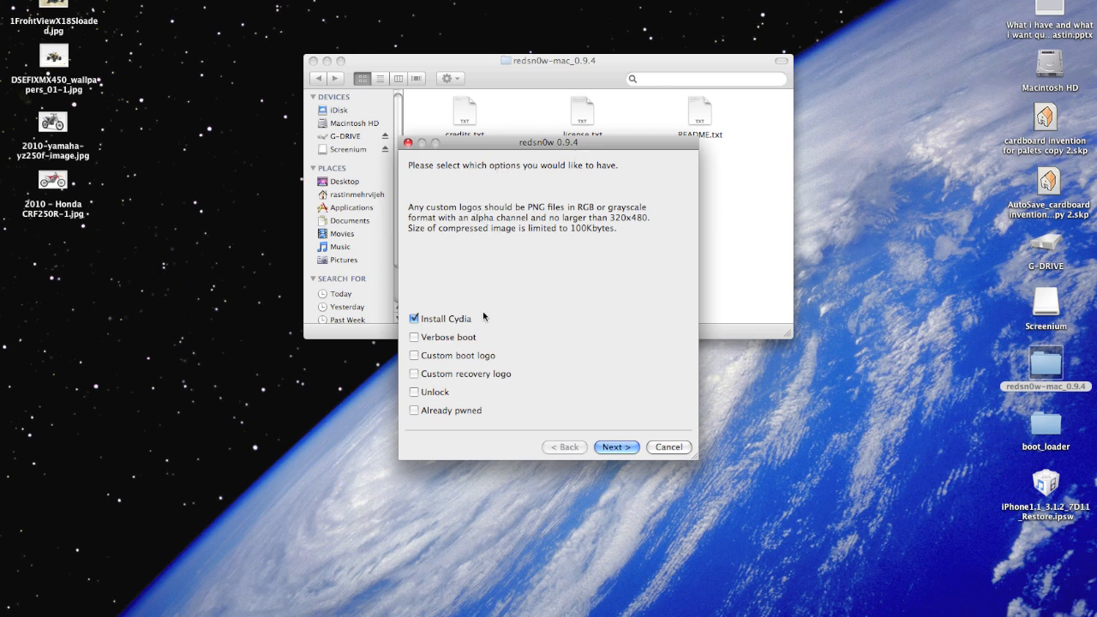
pyautogui.moveTo(400, 303)
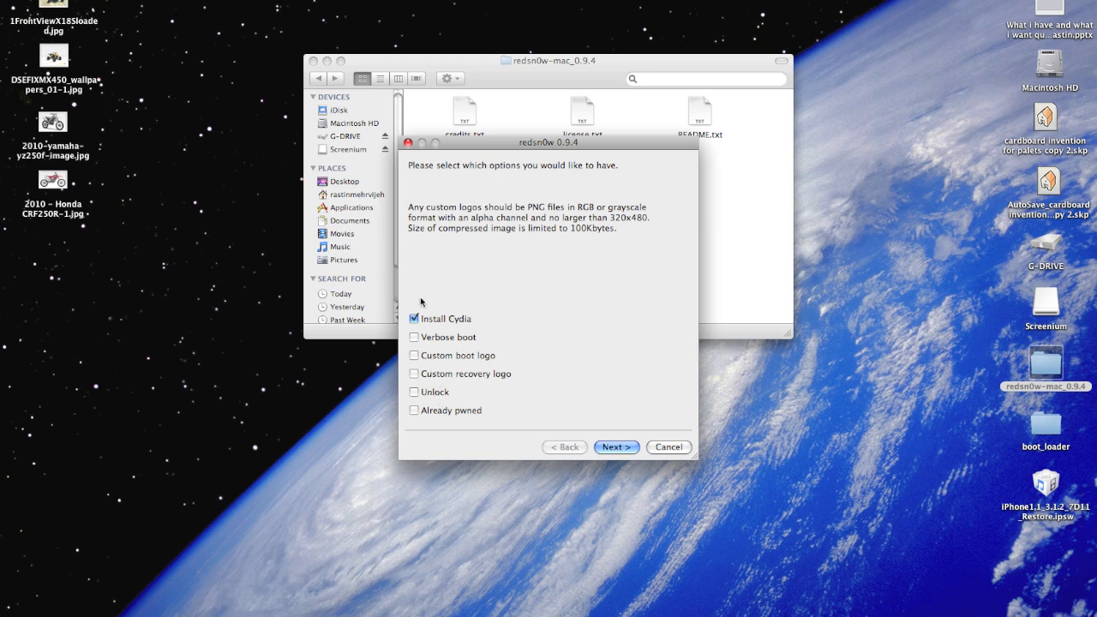
pyautogui.click(413, 391)
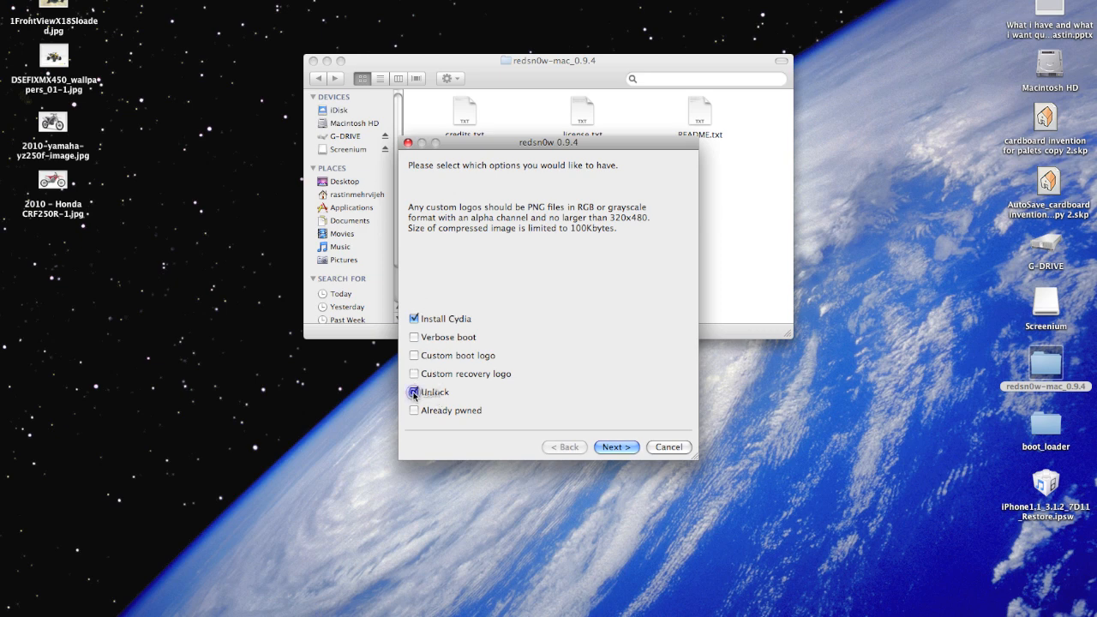
pyautogui.click(413, 391)
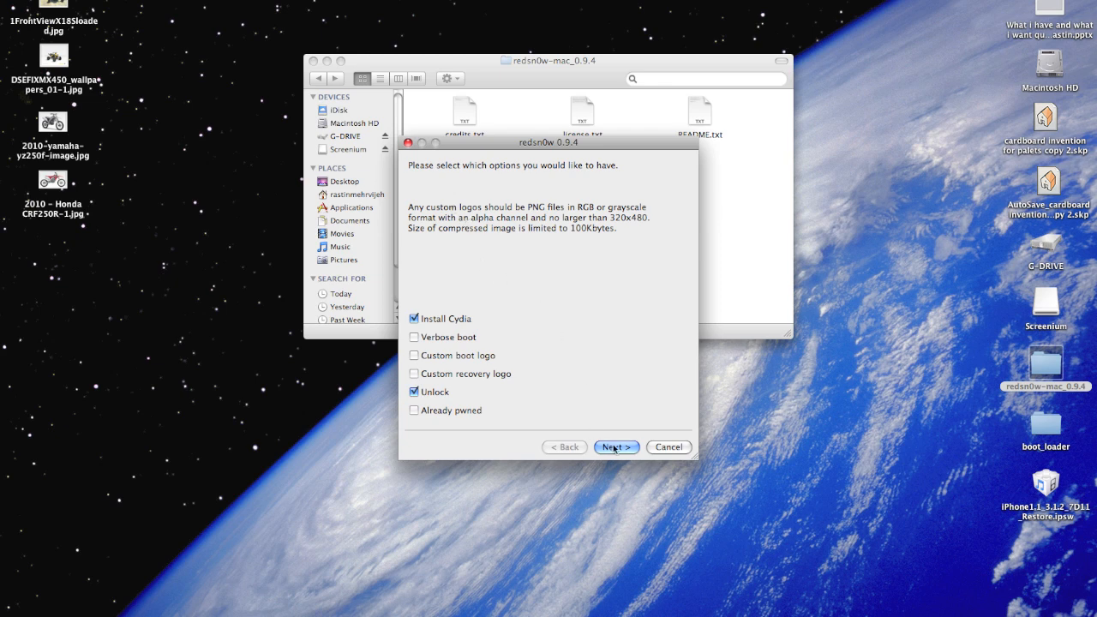
# Advance to the bootloader step and set bl39.bin from the boot_loader folder as the 3.9 bootloader.
pyautogui.click(615, 446)
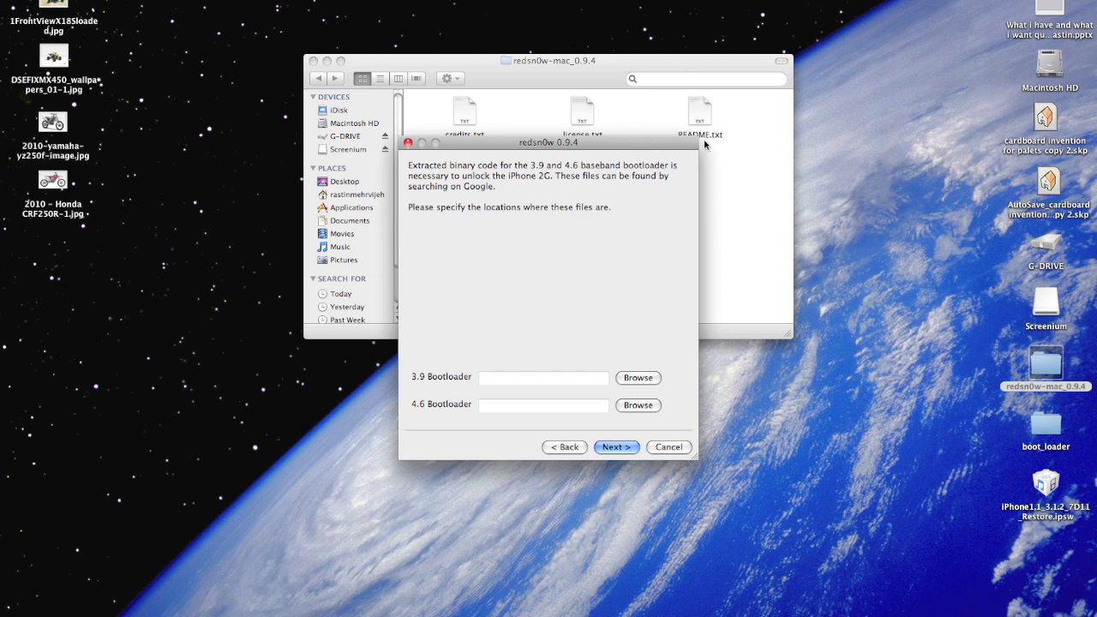
pyautogui.moveTo(905, 315)
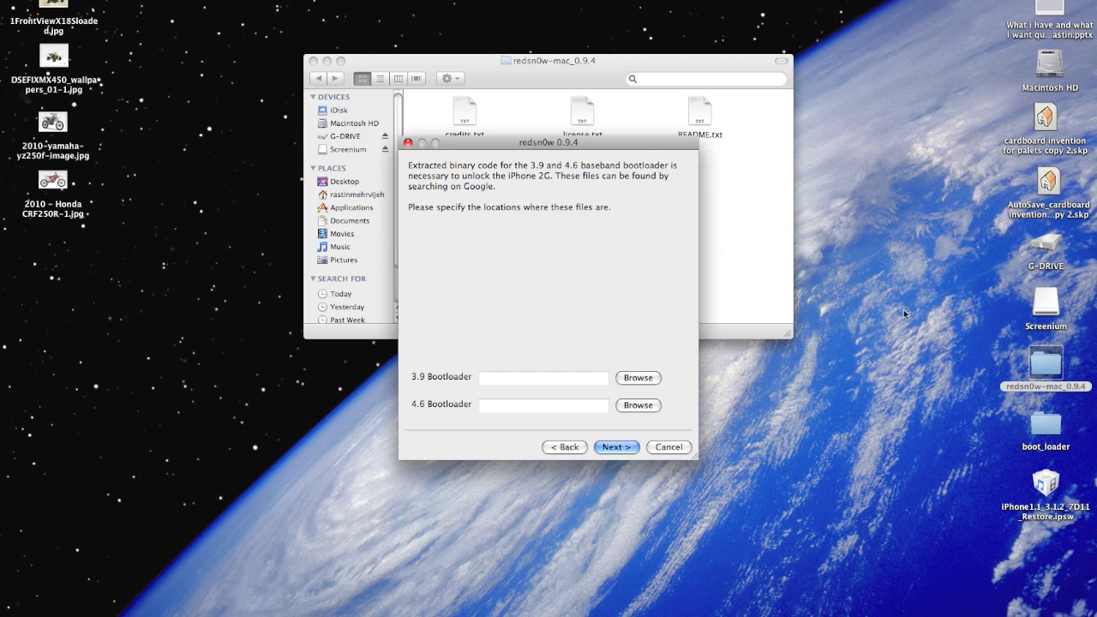
pyautogui.click(637, 379)
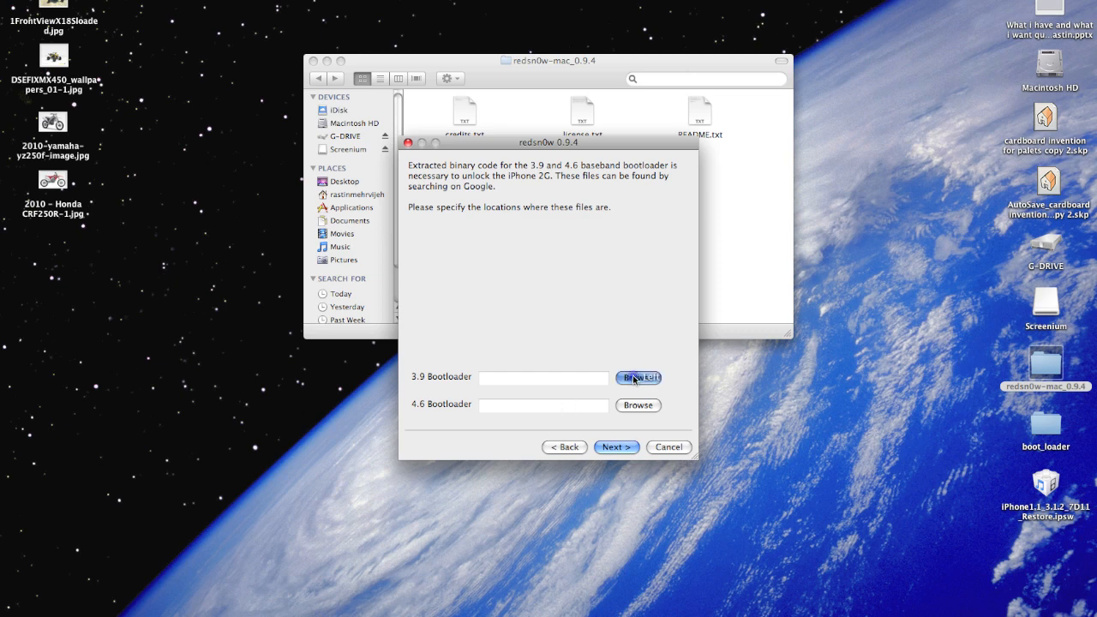
pyautogui.click(637, 379)
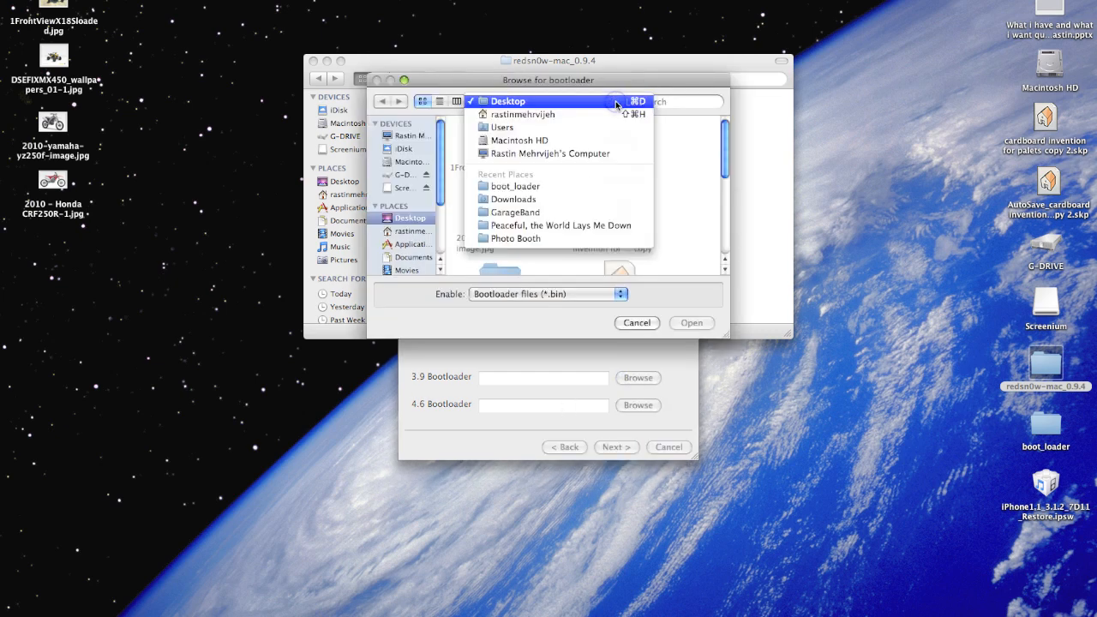
pyautogui.click(511, 185)
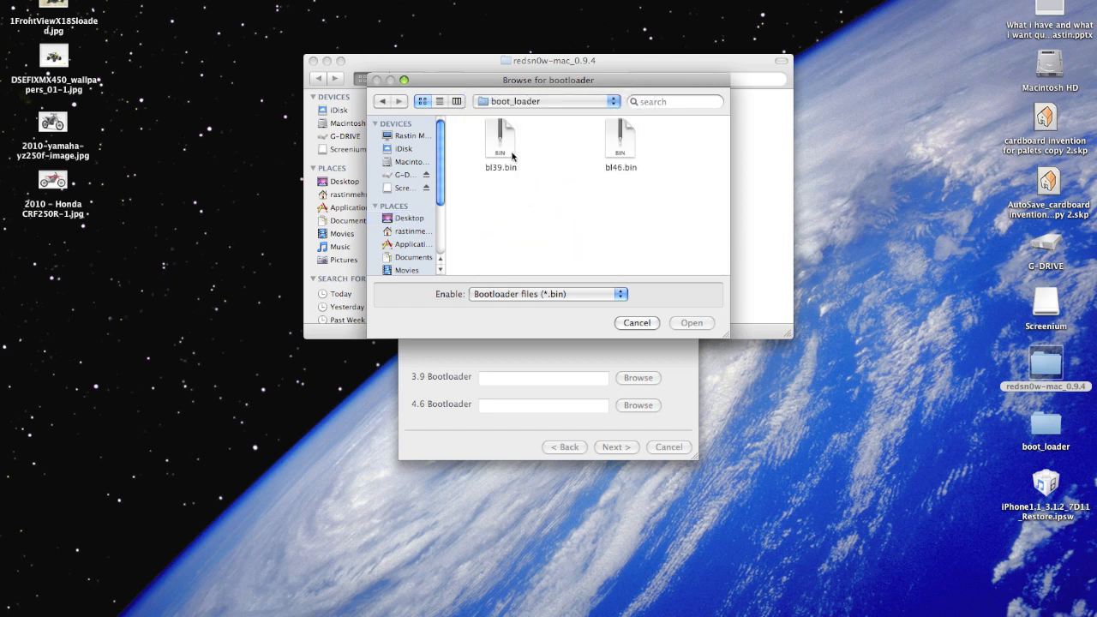
pyautogui.click(690, 322)
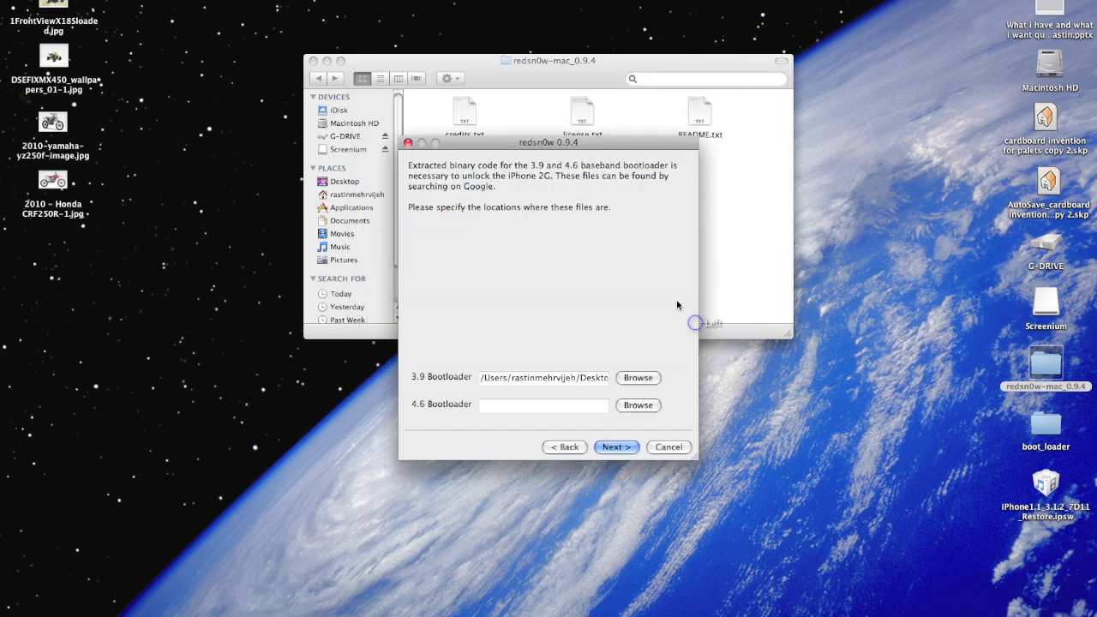
# Set bl46.bin as the 4.6 bootloader and advance to the power-off-and-plug-in instructions.
pyautogui.click(638, 405)
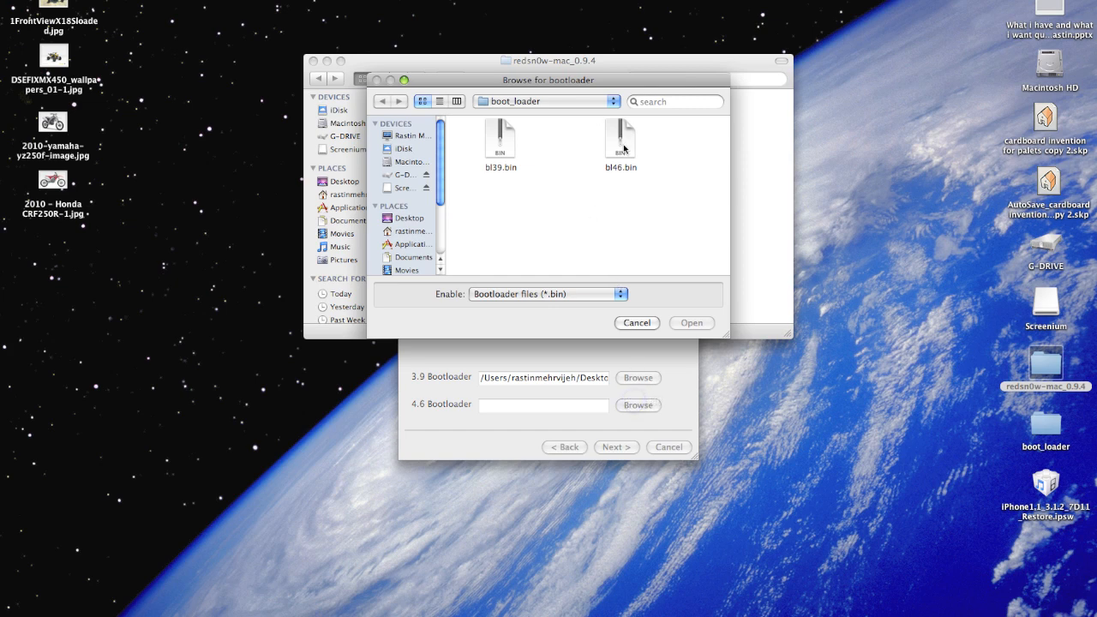
pyautogui.click(691, 322)
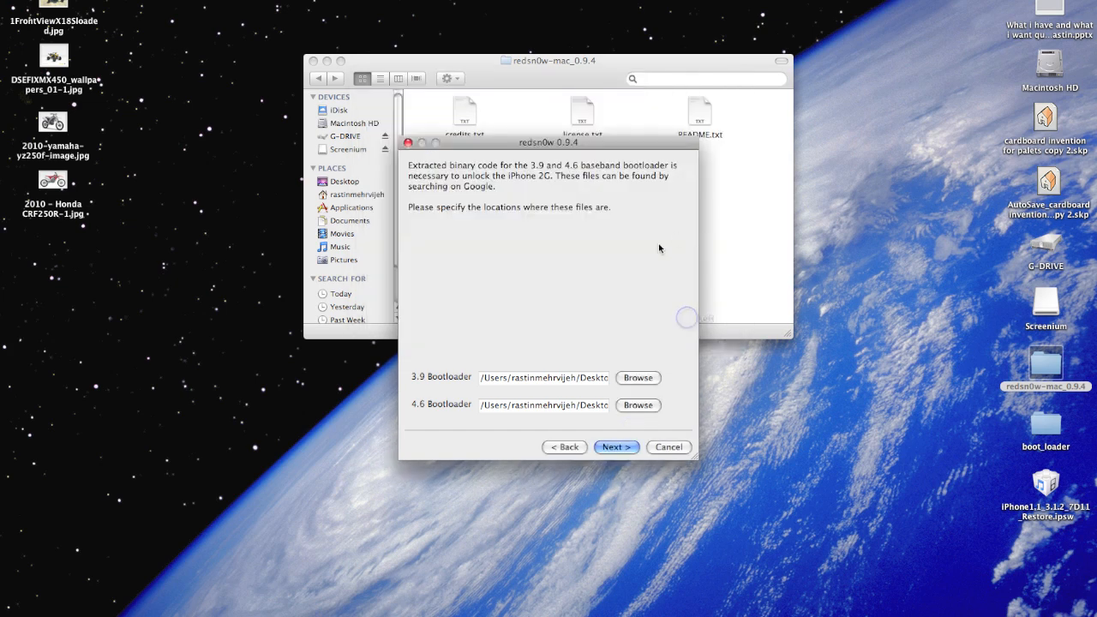
pyautogui.click(617, 445)
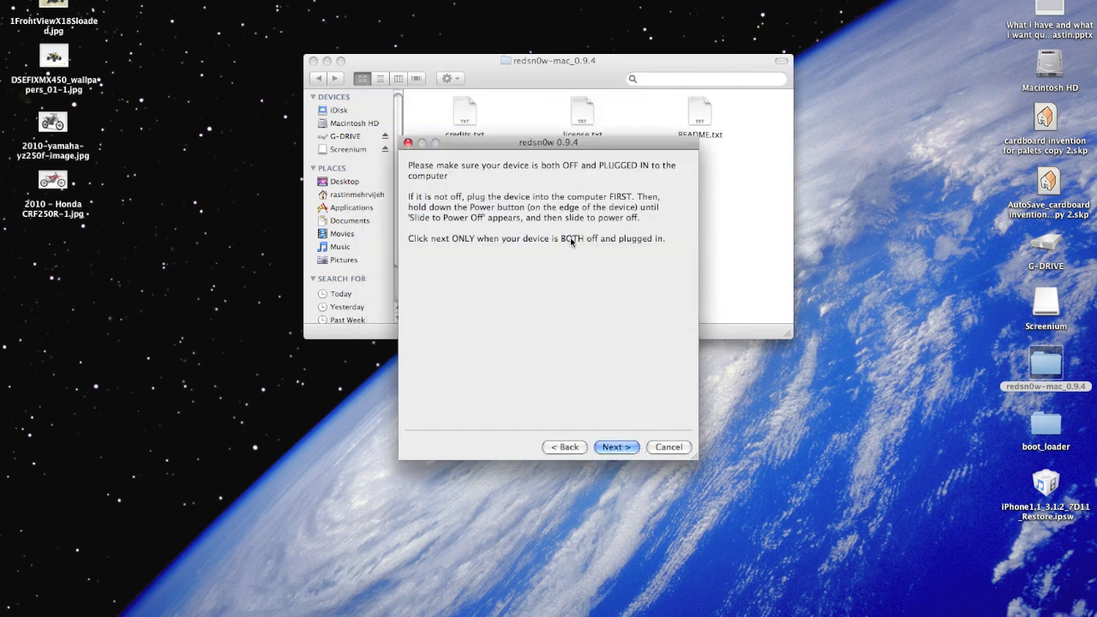